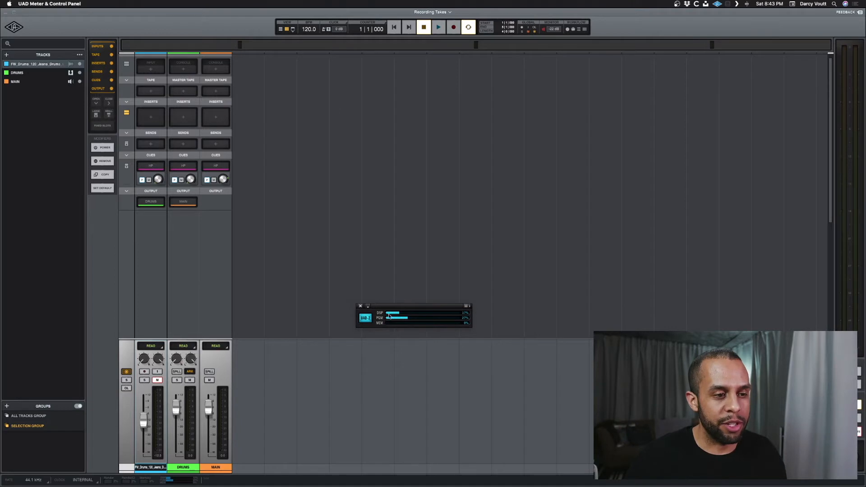
mouse_move(197, 443)
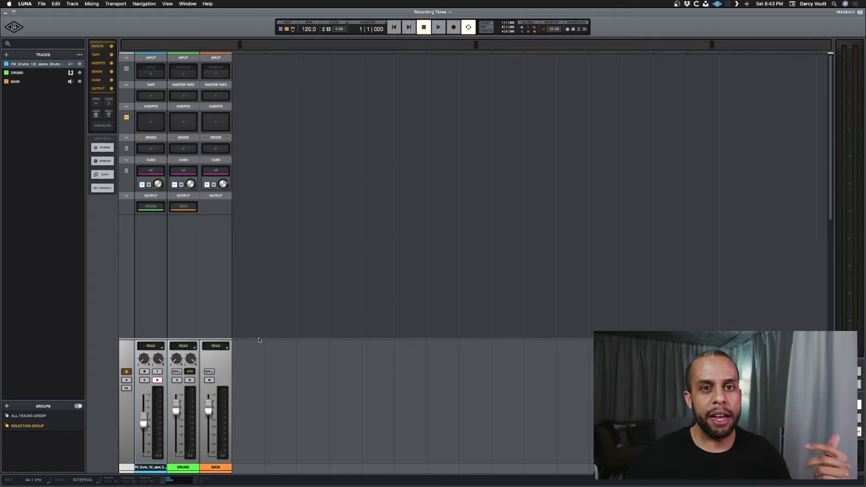
mouse_move(160, 97)
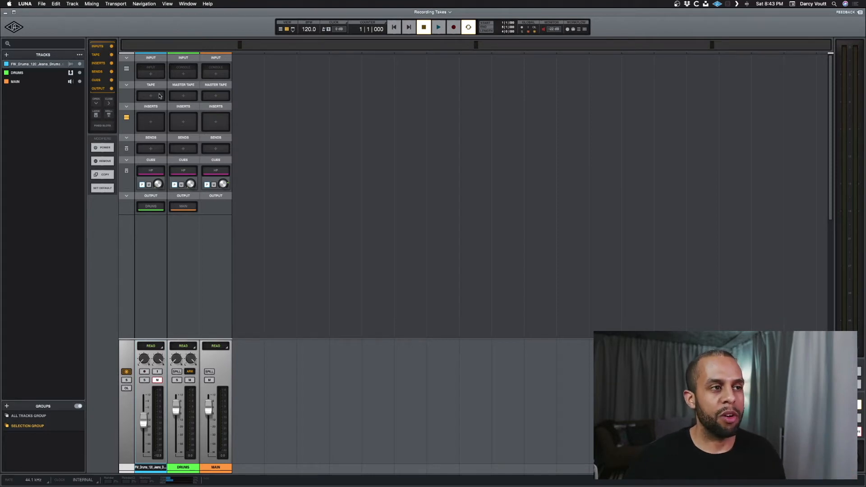
- Load Oxide tape on the drum track and Neve Summing on the DRUMS bus
click(151, 95)
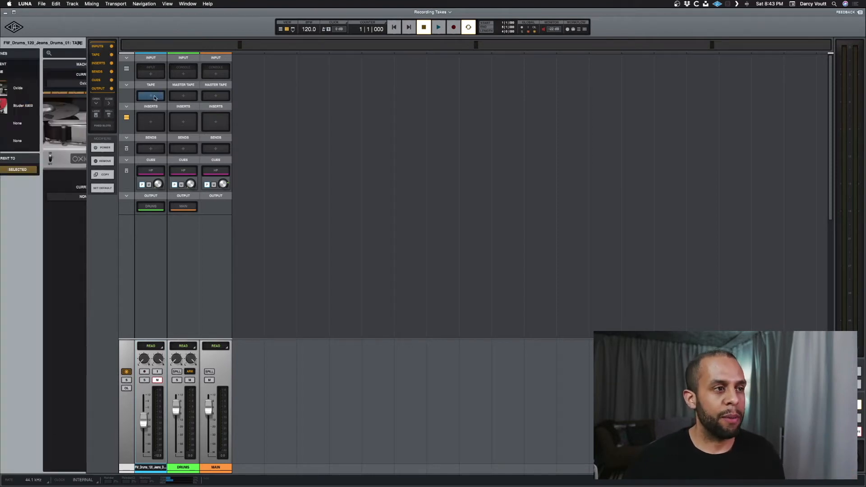
click(151, 95)
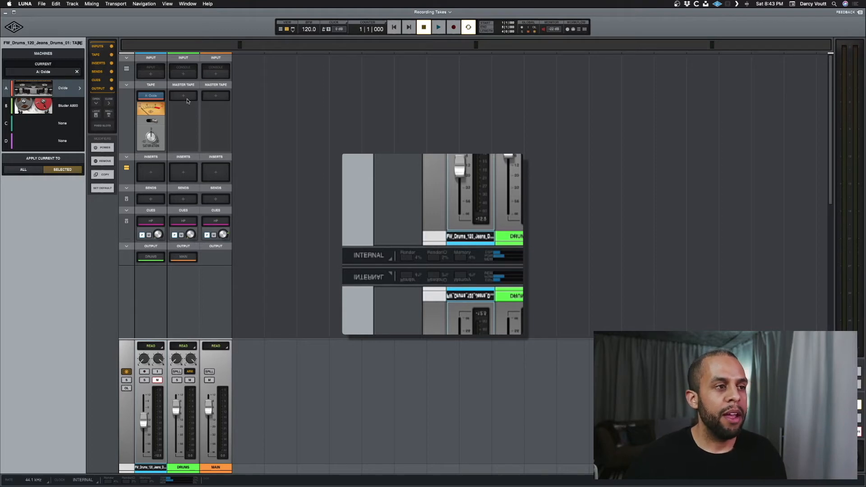
click(184, 95)
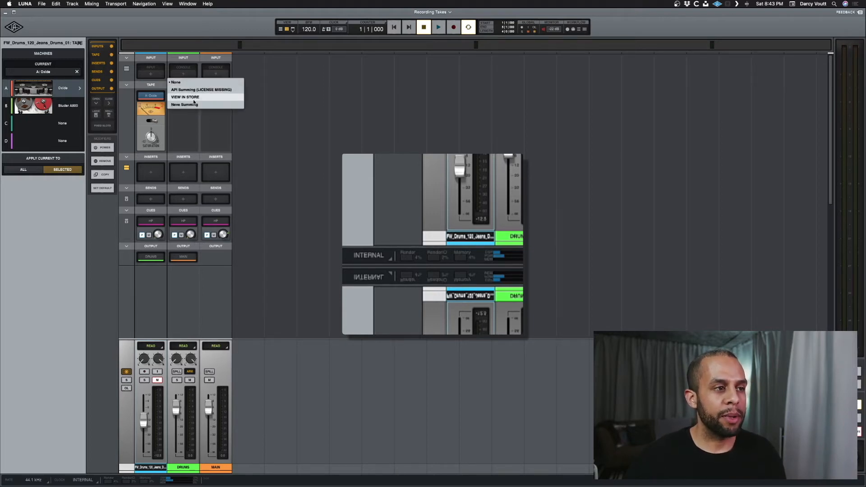
click(184, 105)
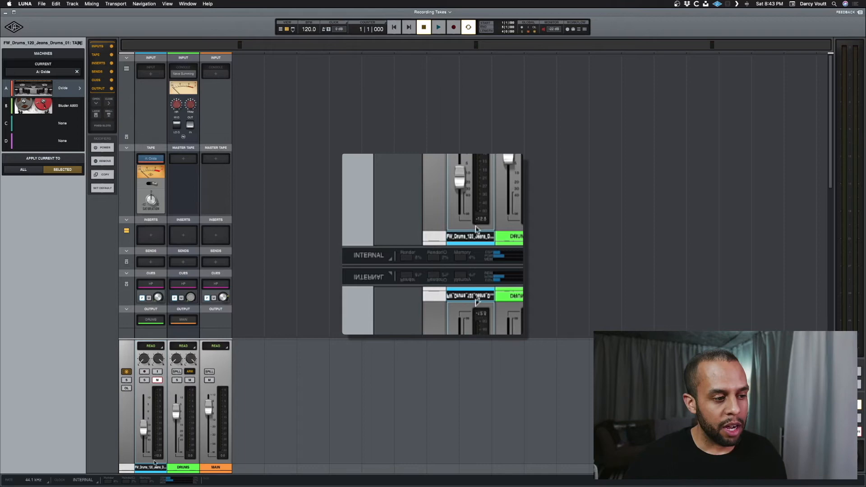
mouse_move(425, 268)
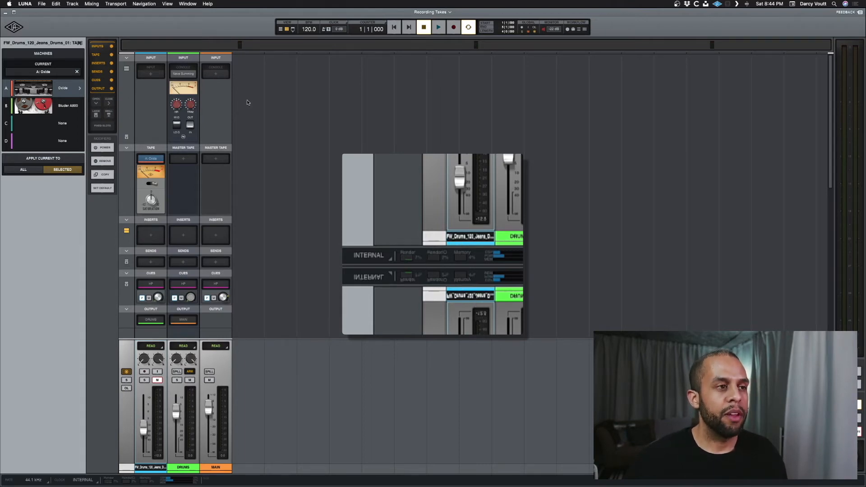
- Load a master tape machine on the MAIN bus
click(216, 159)
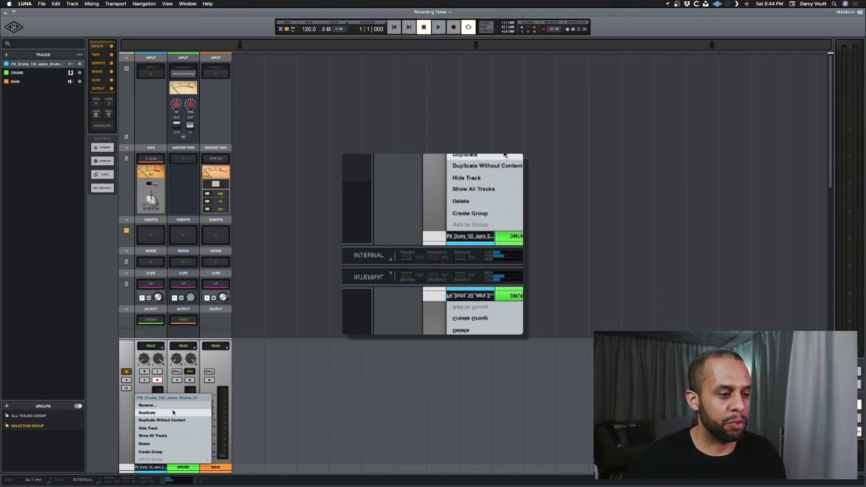
- Duplicate the drum audio track, giving a second copy carrying Oxide tape
click(148, 412)
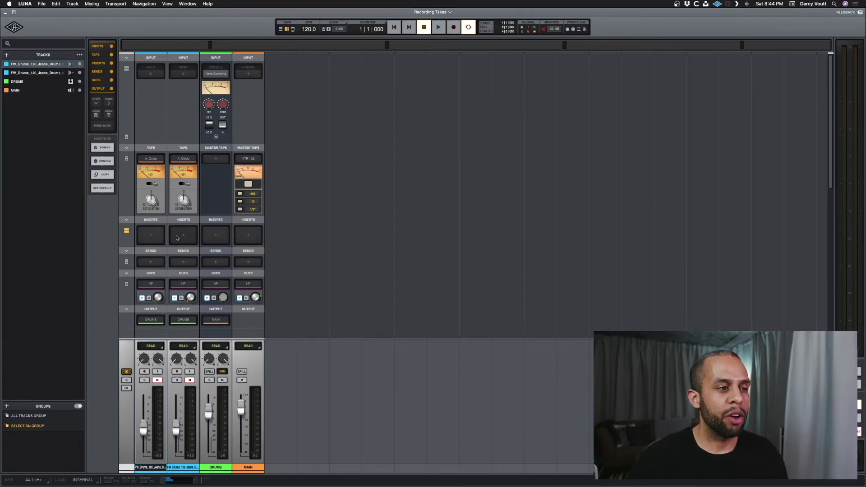
- Load Antares Auto-Tune Realtime into the first drum track's insert slot
click(150, 235)
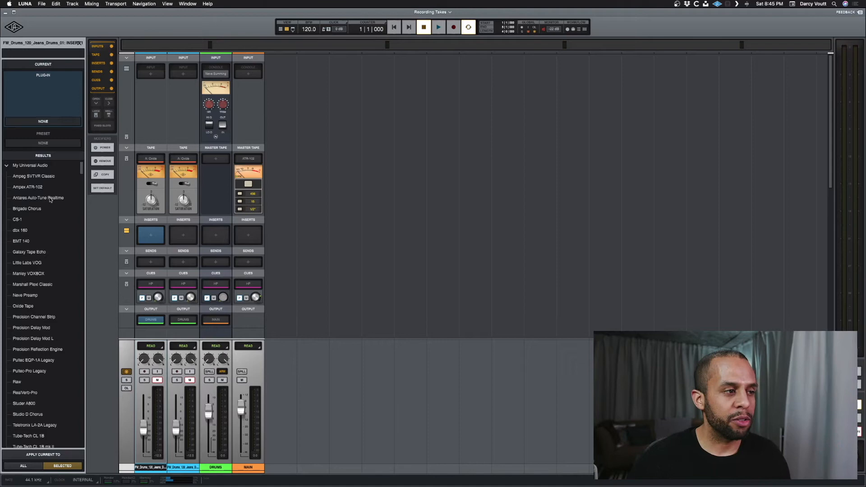
double_click(39, 197)
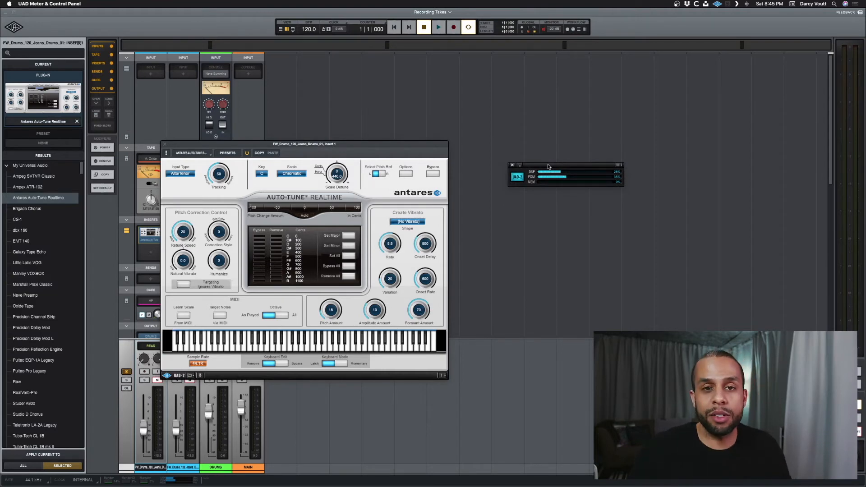
mouse_move(356, 126)
text(channel)
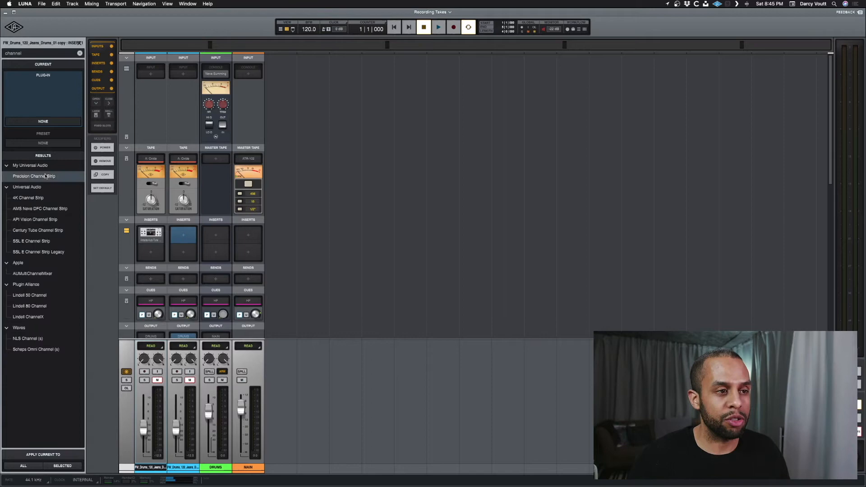
- Load Precision Channel Strip into the duplicated drum track's insert slot
double_click(33, 176)
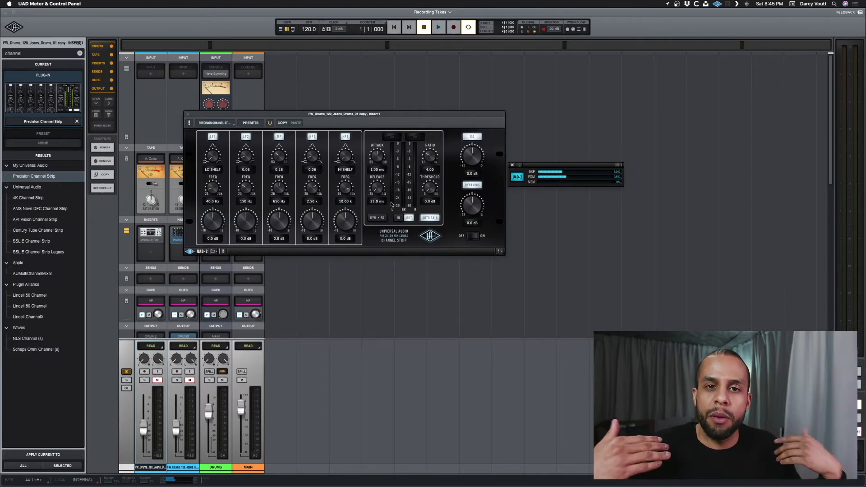
mouse_move(181, 121)
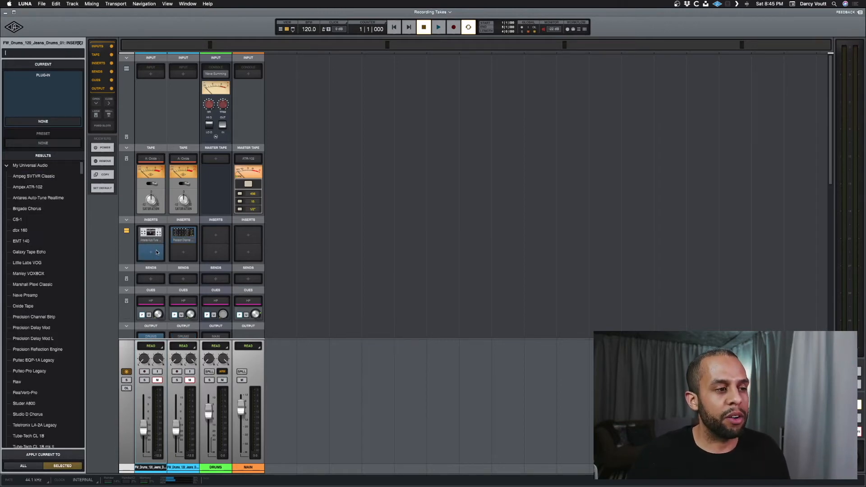
- Search 'fab', load FabFilter Pro-Q 3 as insert 2 on the first drum track, and close its window
text(fabf)
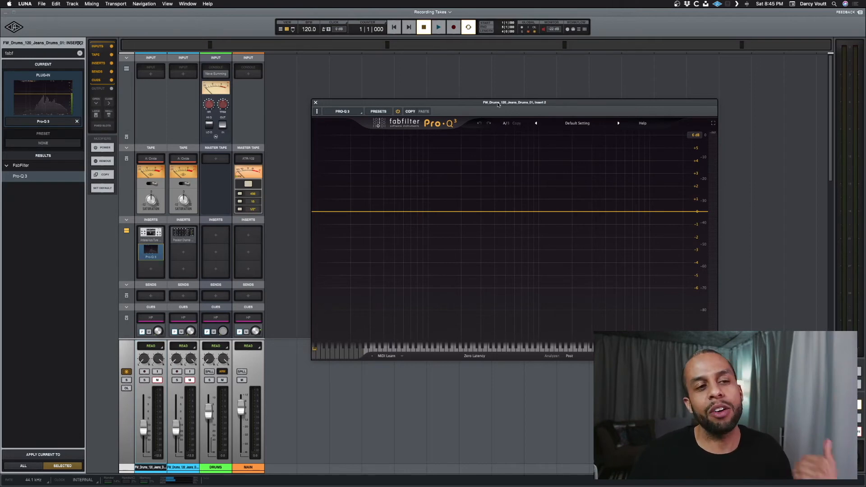
mouse_move(458, 101)
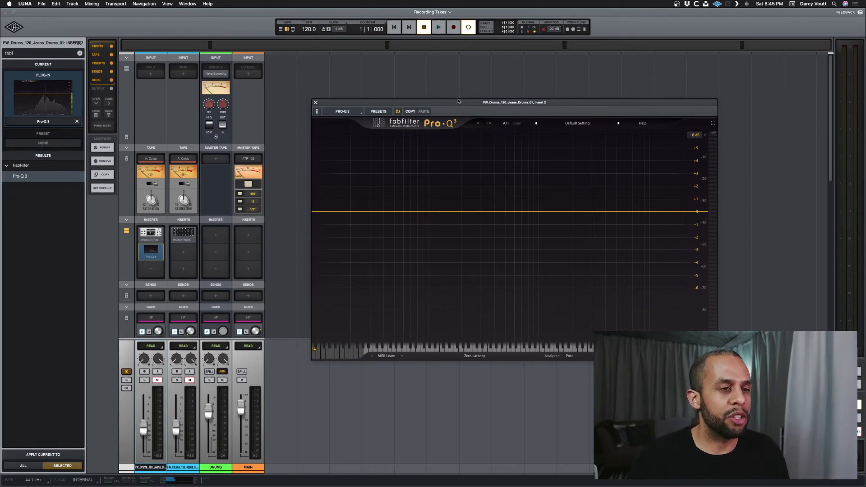
click(315, 102)
text(val)
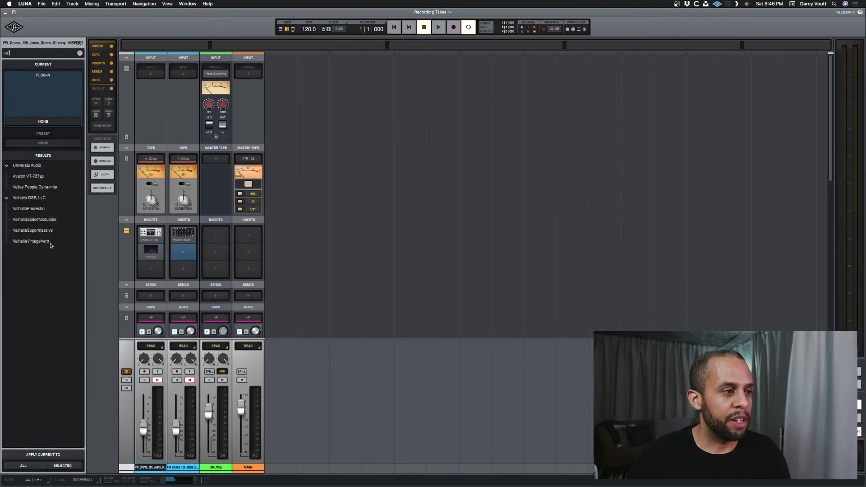
- Load ValhallaVintageVerb as insert 2 on the duplicated drum track and start playback
double_click(30, 241)
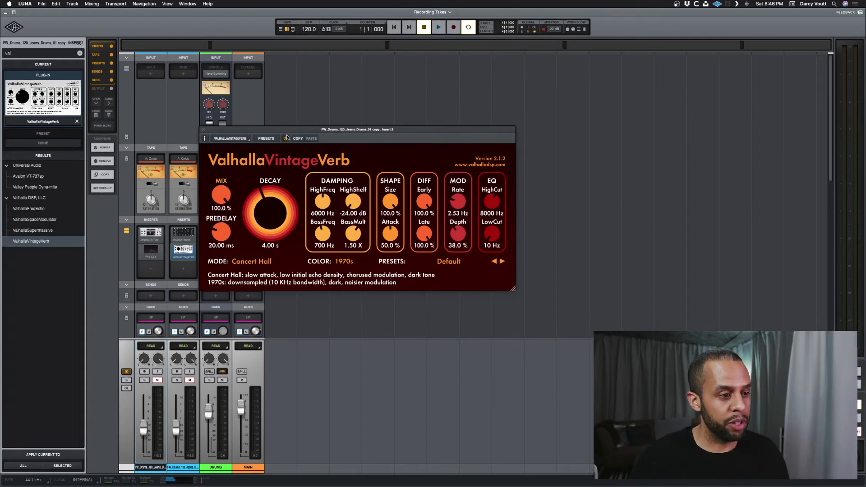
drag(357, 129, 507, 108)
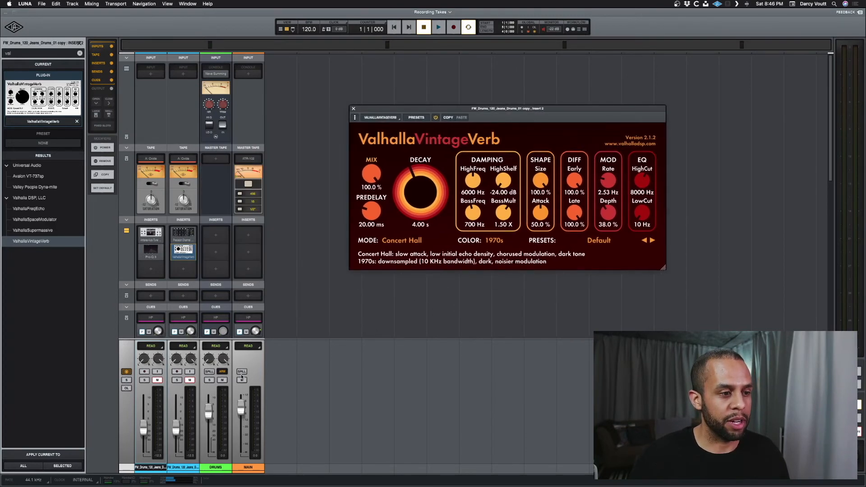
click(241, 380)
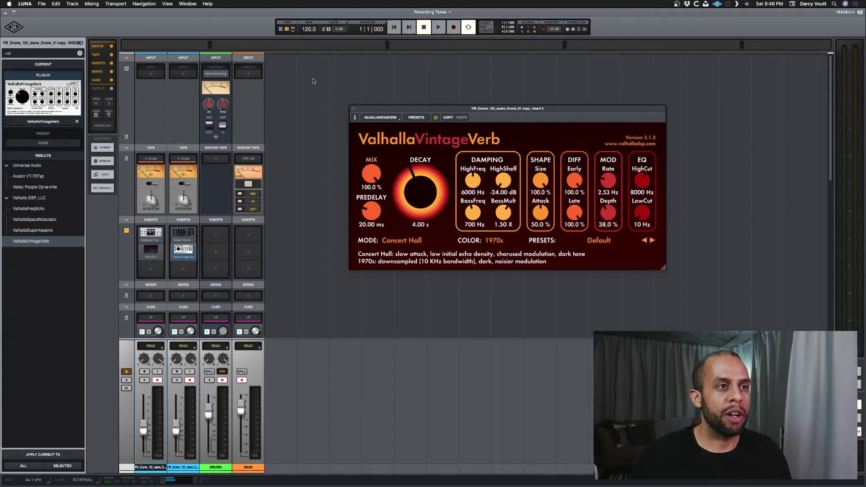
mouse_move(426, 63)
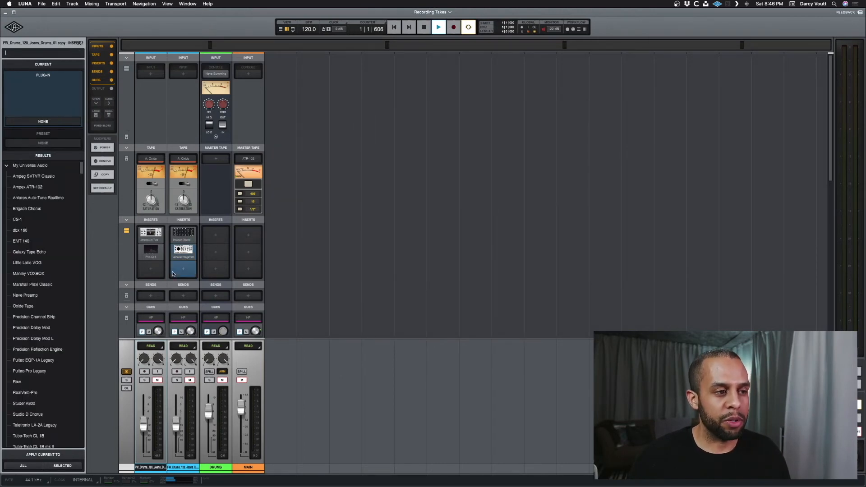
- Search 'tune' for the duplicate's insert 3, then load iZotope Ozone 9 as the MAIN bus's first insert
text(tune)
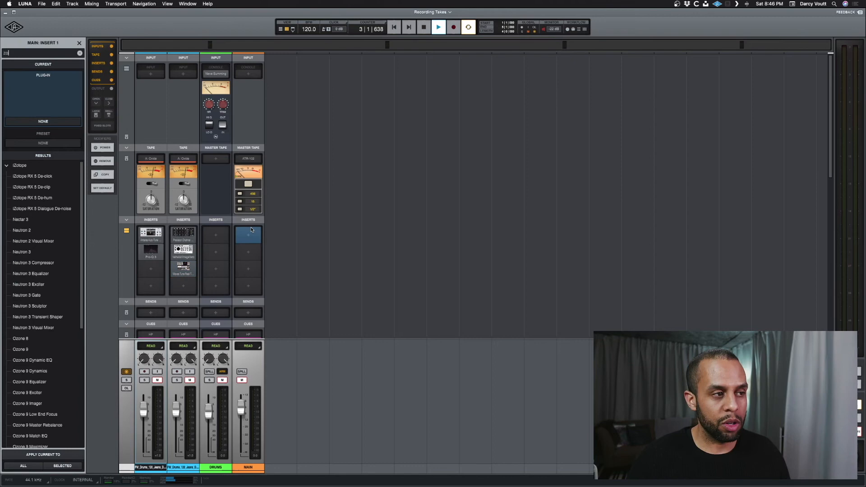
text(ozo)
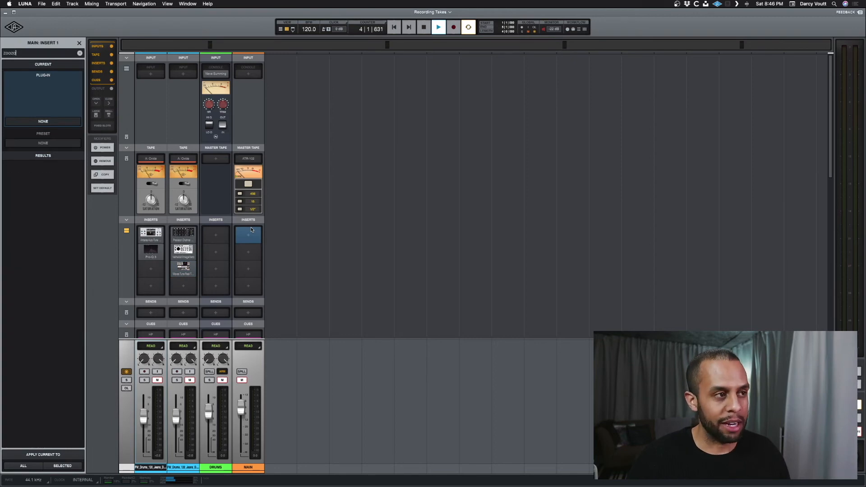
text(izo)
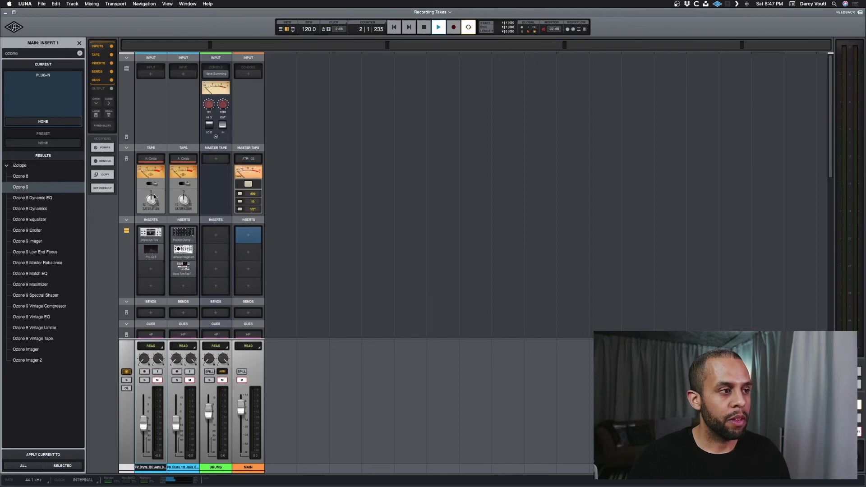
double_click(21, 187)
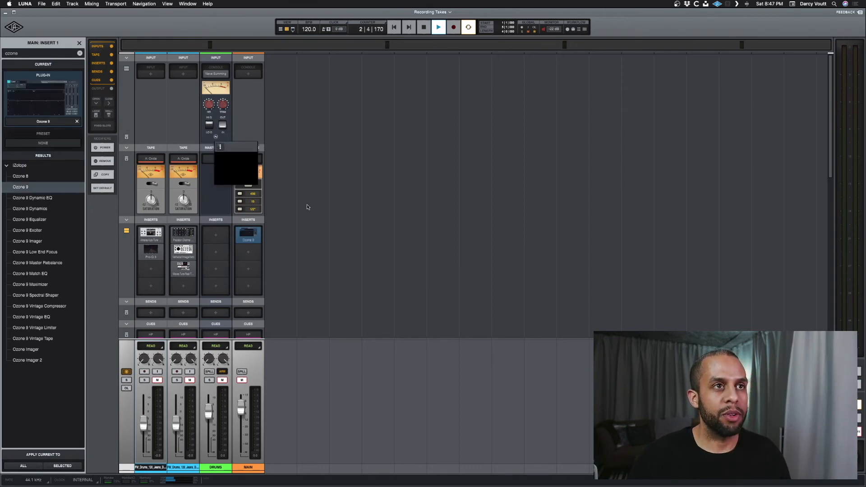